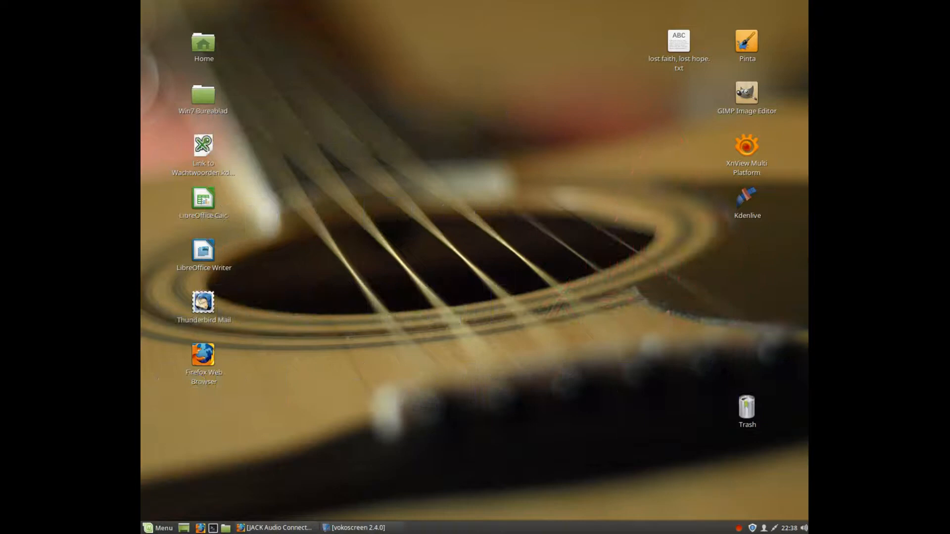
Restore the Firefox window showing the JACK Audio Connection Kit realtime article.
{"action": "left_click", "coordinate": [275, 528]}
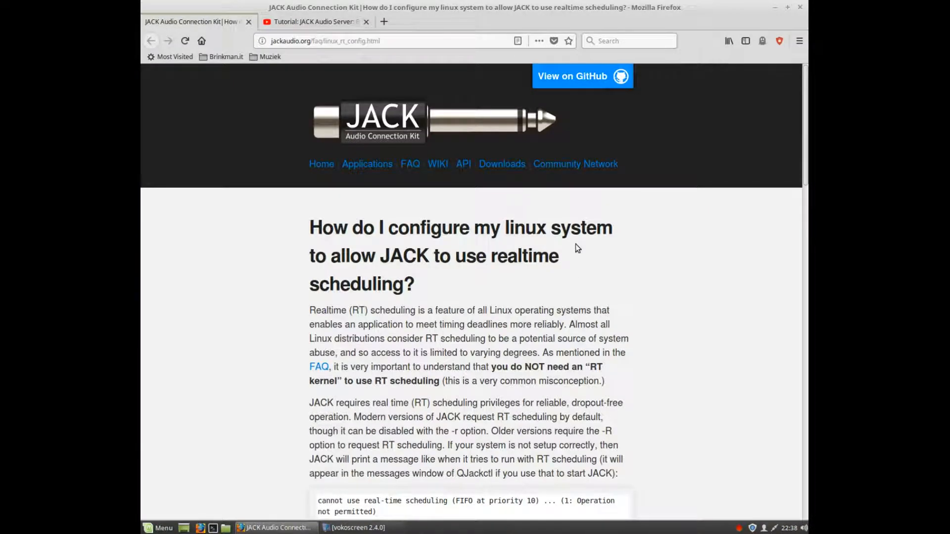
Scroll the JACK realtime scheduling article down to its PAM setup and log-out steps.
{"action": "scroll", "scroll_direction": "down", "scroll_amount": 3}
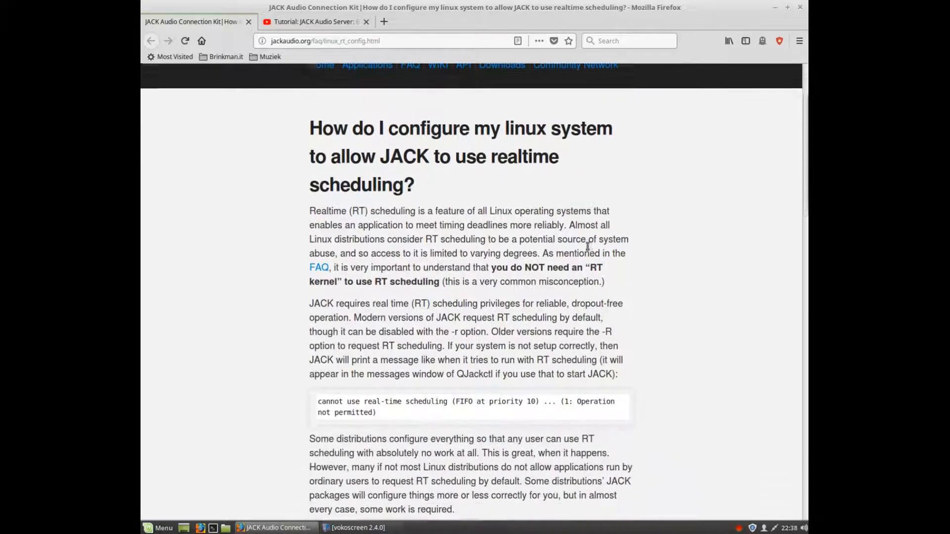
{"action": "scroll", "scroll_direction": "down", "scroll_amount": 3}
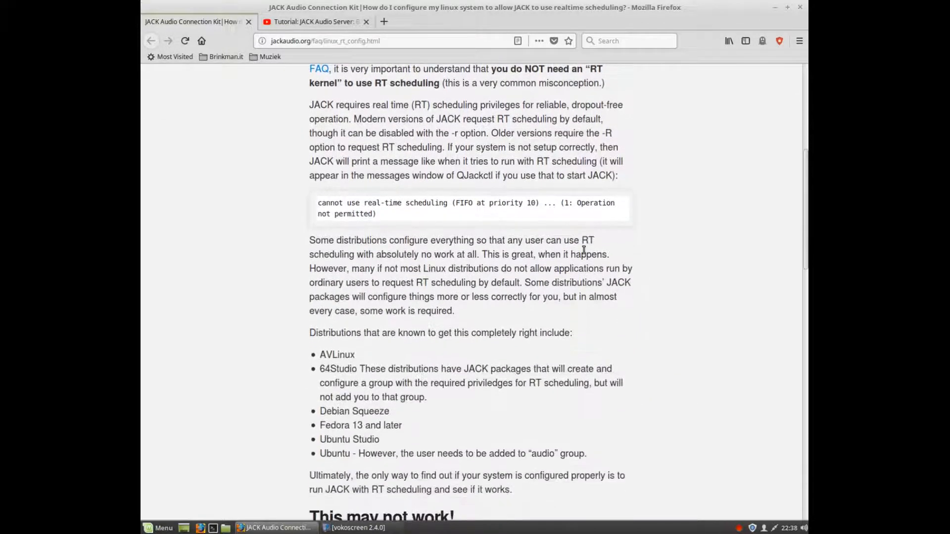
{"action": "scroll", "scroll_direction": "down", "scroll_amount": 3}
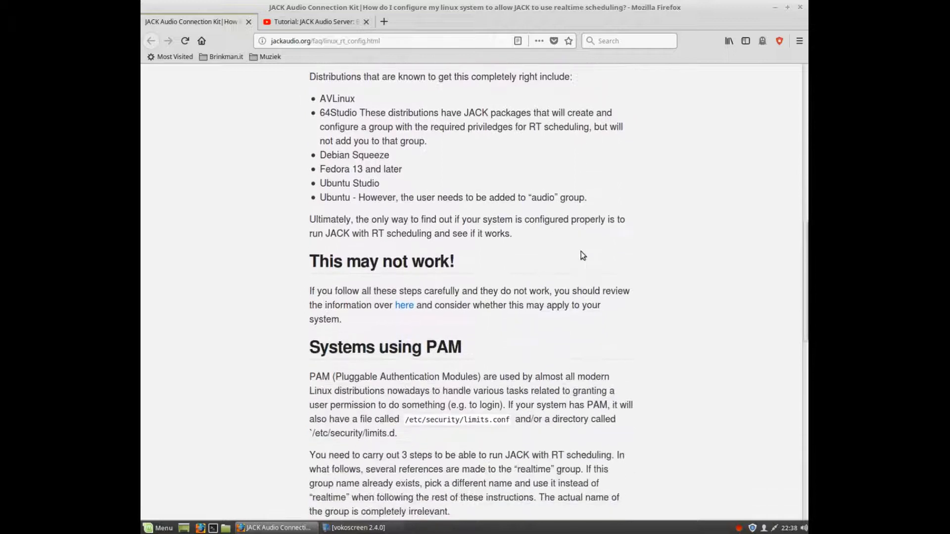
{"action": "scroll", "scroll_direction": "down", "scroll_amount": 3}
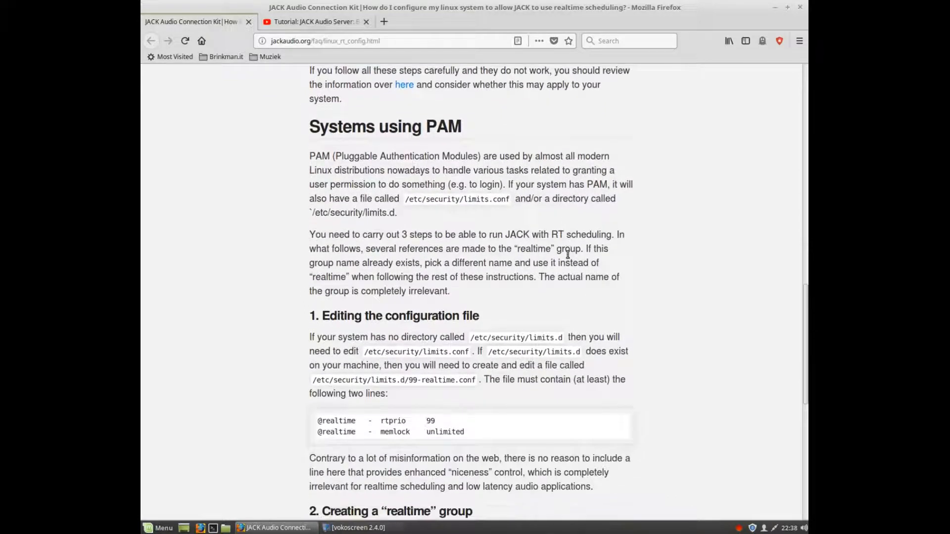
{"action": "scroll", "scroll_direction": "down", "scroll_amount": 3}
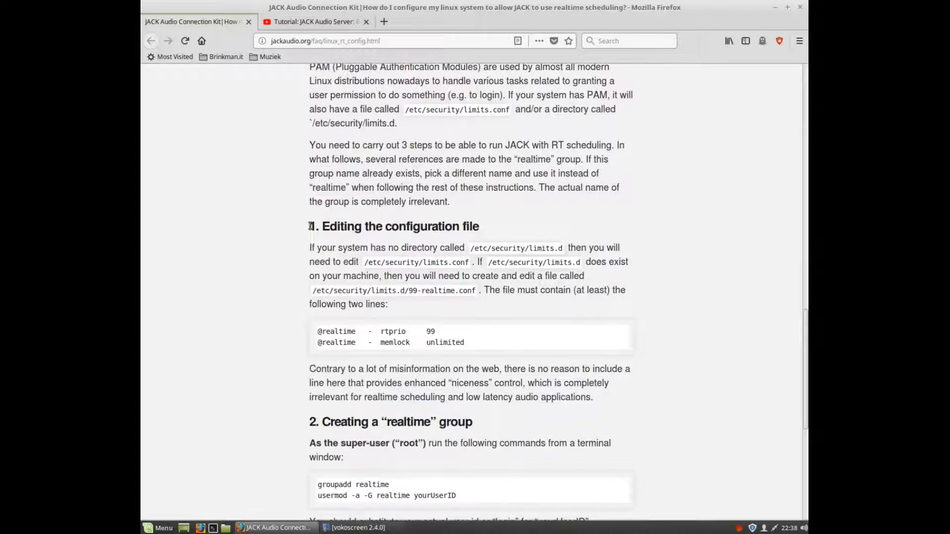
{"action": "scroll", "scroll_direction": "down", "scroll_amount": 3}
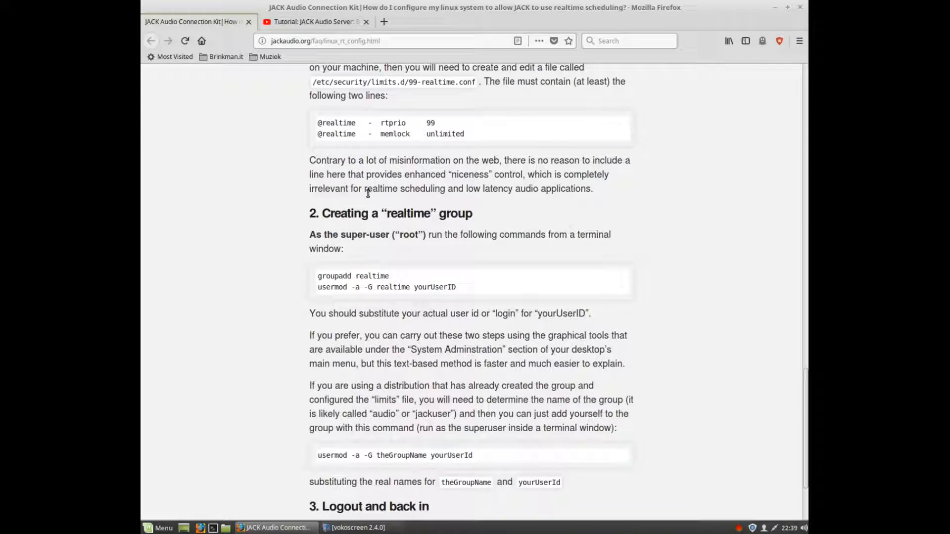
{"action": "scroll", "scroll_direction": "down", "scroll_amount": 3}
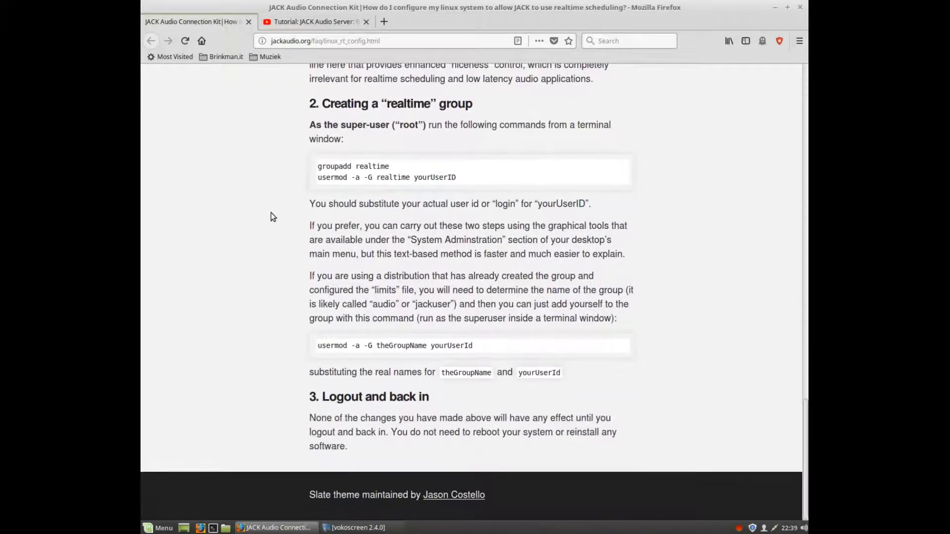
{"action": "mouse_move", "coordinate": [360, 363]}
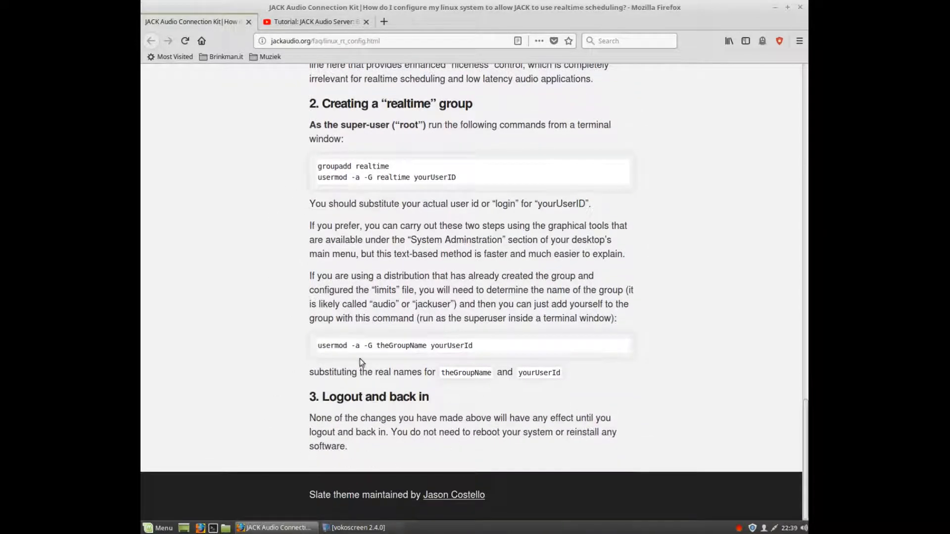
{"action": "mouse_move", "coordinate": [283, 365]}
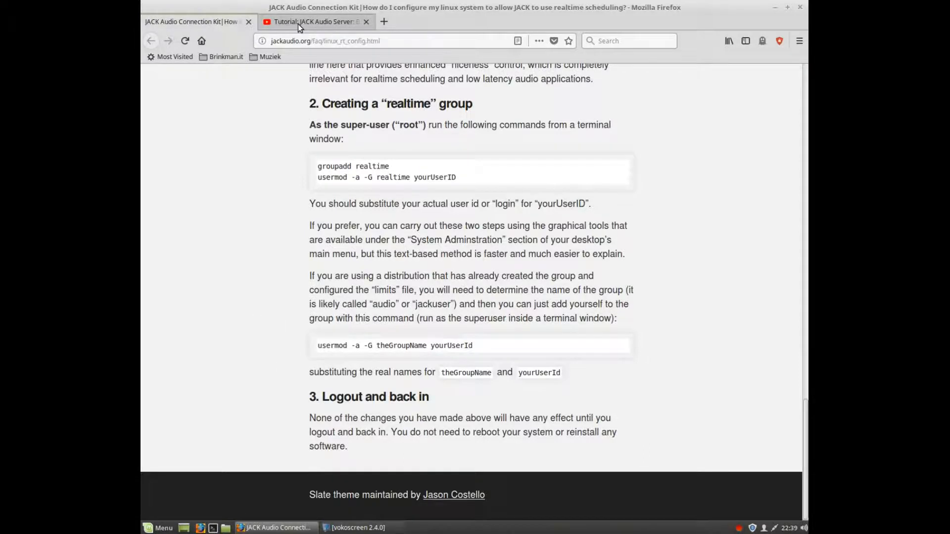
View the YouTube JACK Audio Server tab, then close Firefox with both tabs.
{"action": "left_click", "coordinate": [316, 22]}
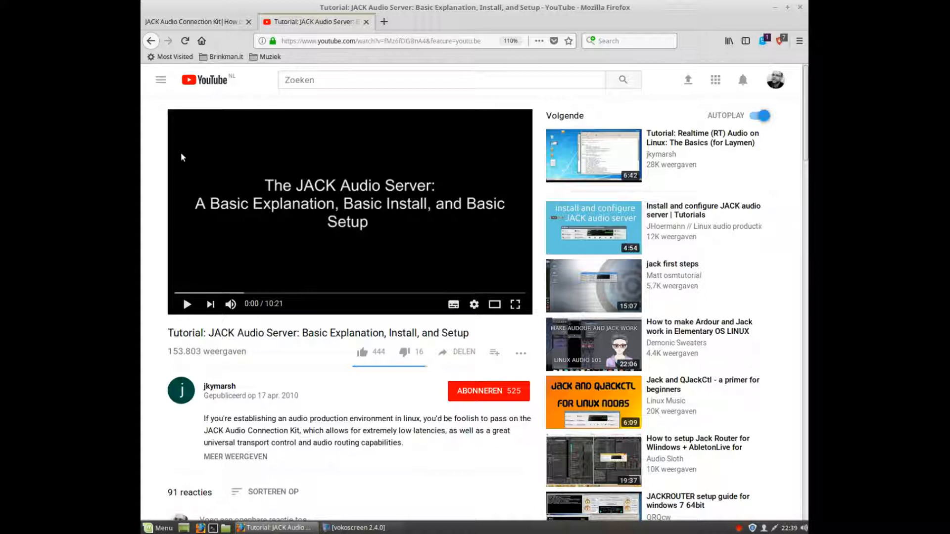
{"action": "mouse_move", "coordinate": [198, 331]}
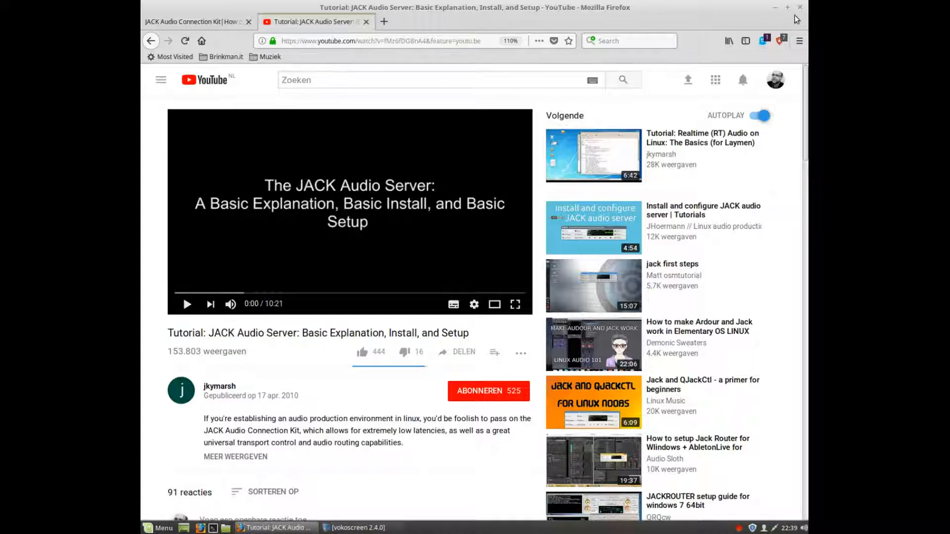
{"action": "left_click", "coordinate": [798, 7]}
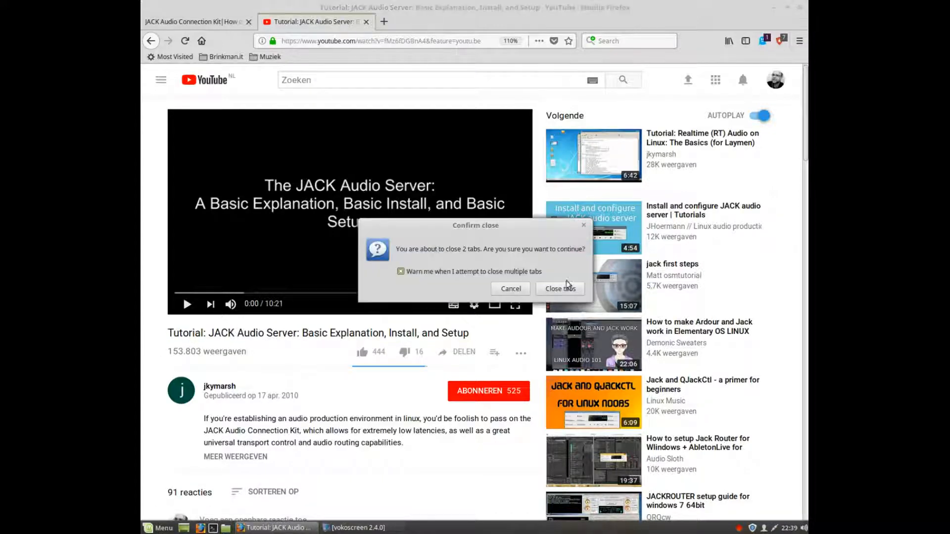
{"action": "left_click", "coordinate": [560, 289]}
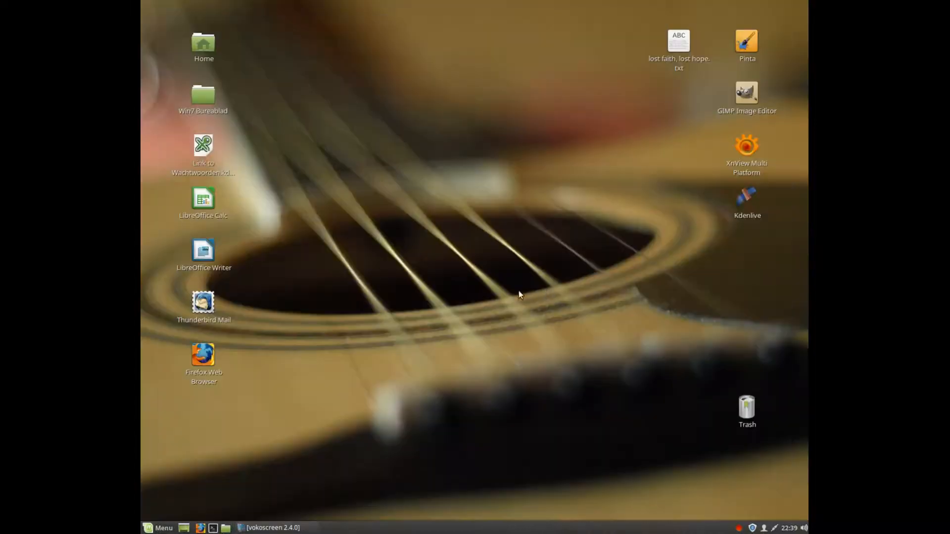
Search the Mint Menu for 'softwar' and start Software Manager.
{"action": "left_click", "coordinate": [158, 528]}
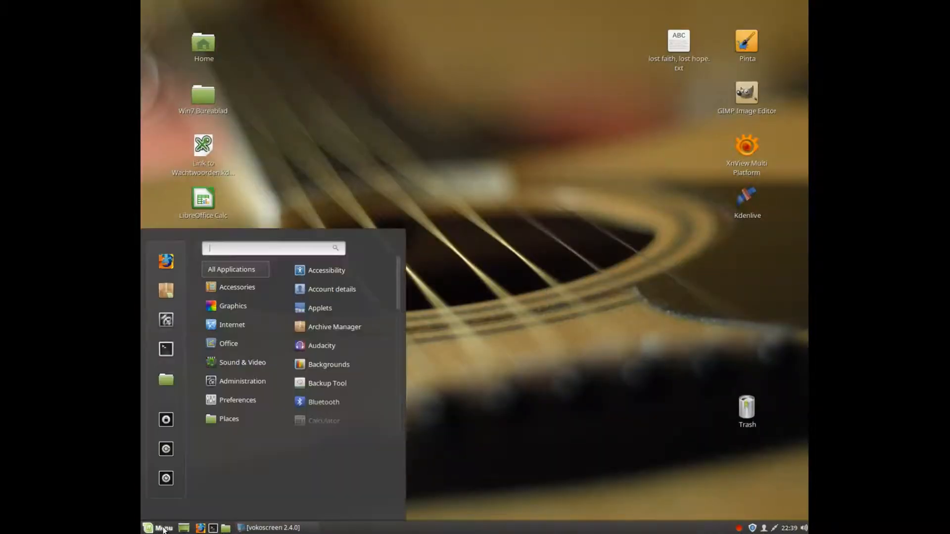
{"action": "left_click", "coordinate": [233, 306]}
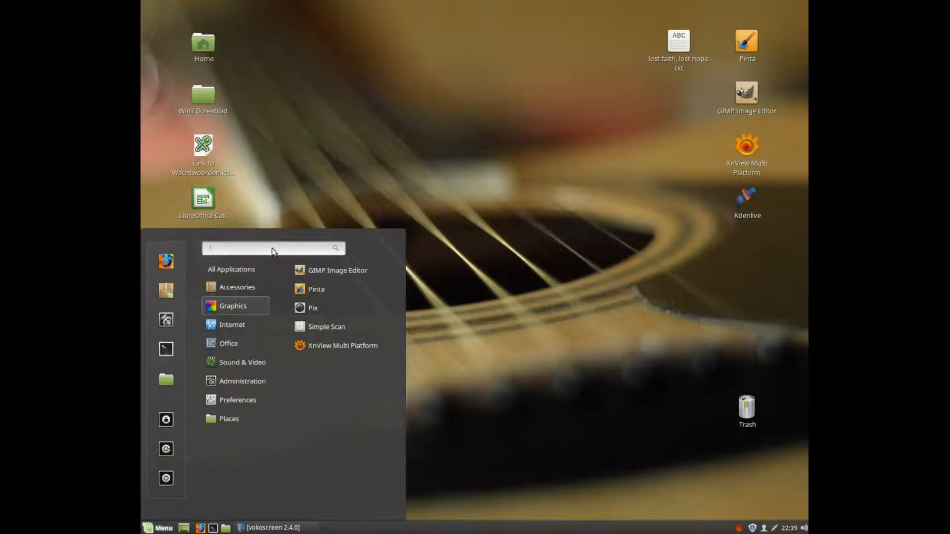
{"action": "type", "text": "softwar"}
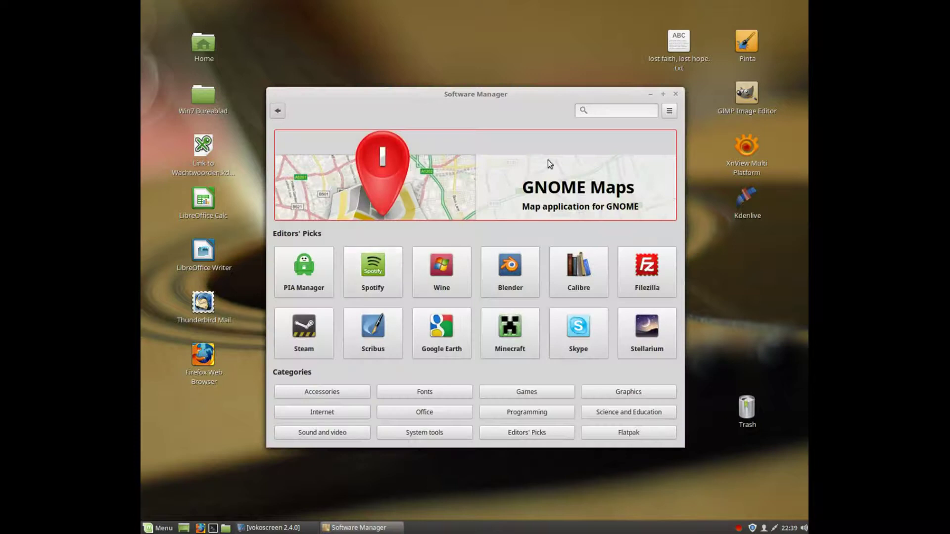
Search for 'ardour' and install it, approving extra dependencies and authenticating.
{"action": "left_click", "coordinate": [619, 110]}
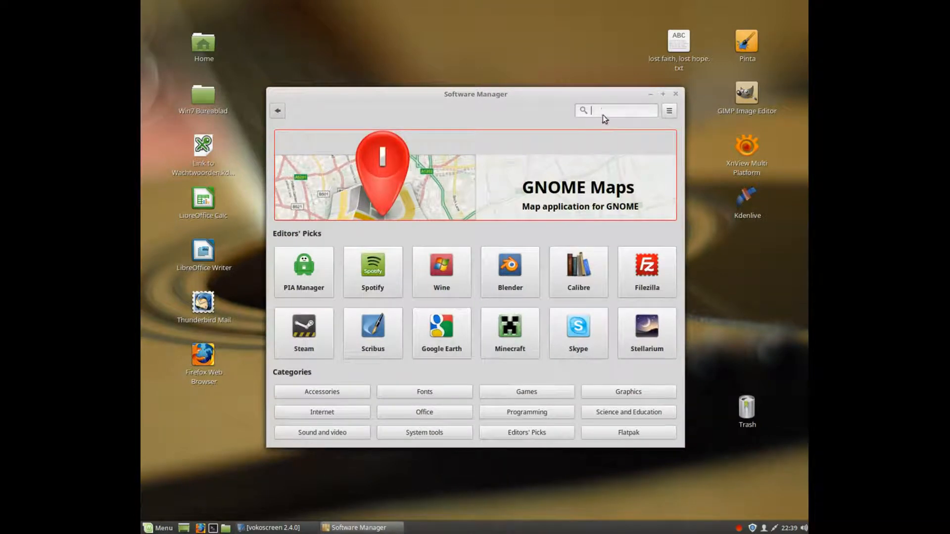
{"action": "type", "text": "ardour"}
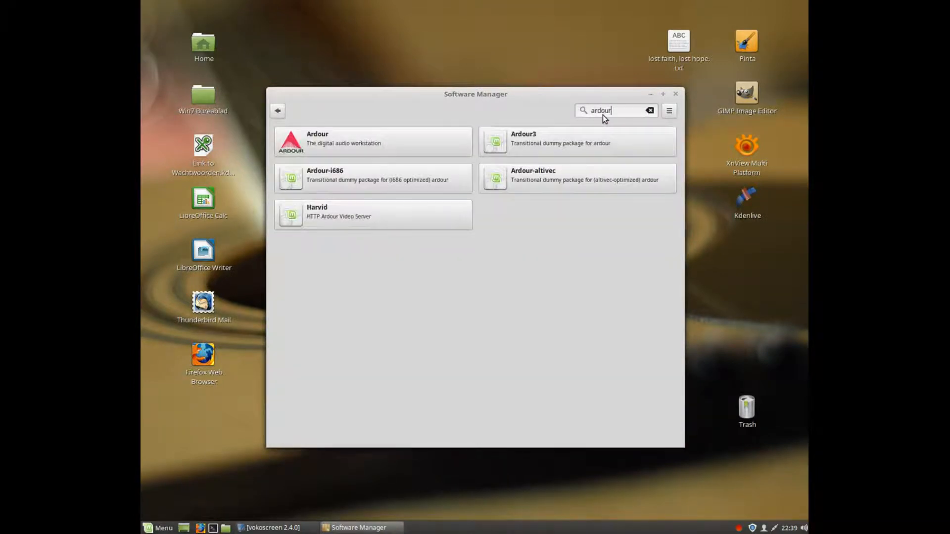
{"action": "left_click", "coordinate": [343, 143]}
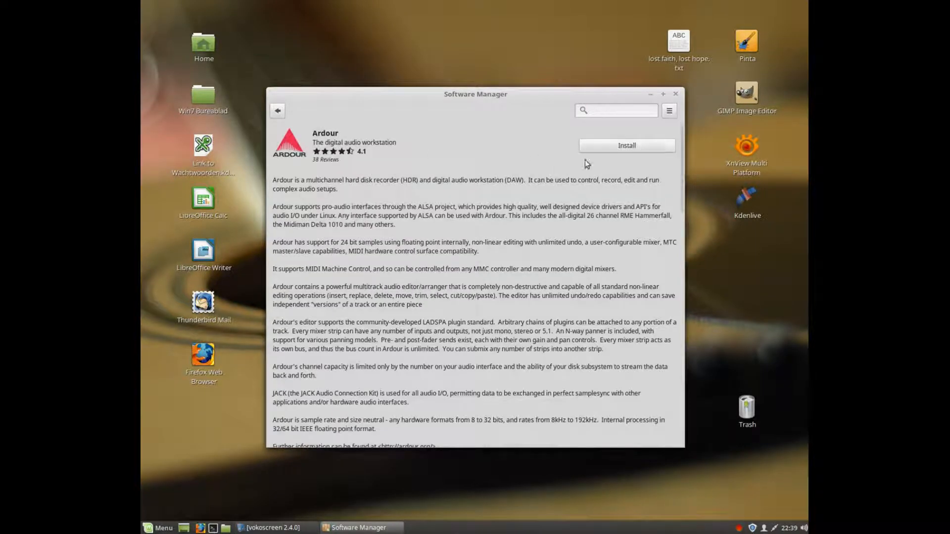
{"action": "left_click", "coordinate": [627, 146]}
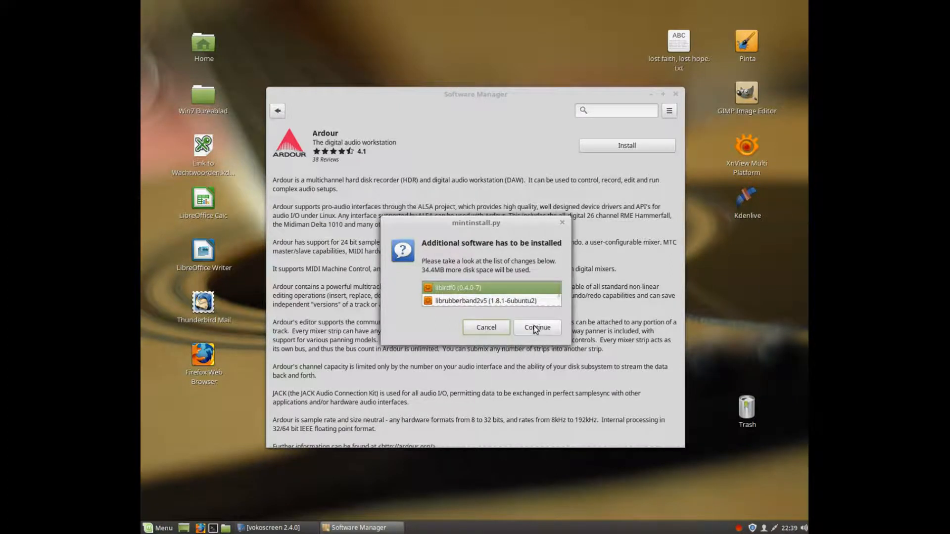
{"action": "left_click", "coordinate": [537, 327]}
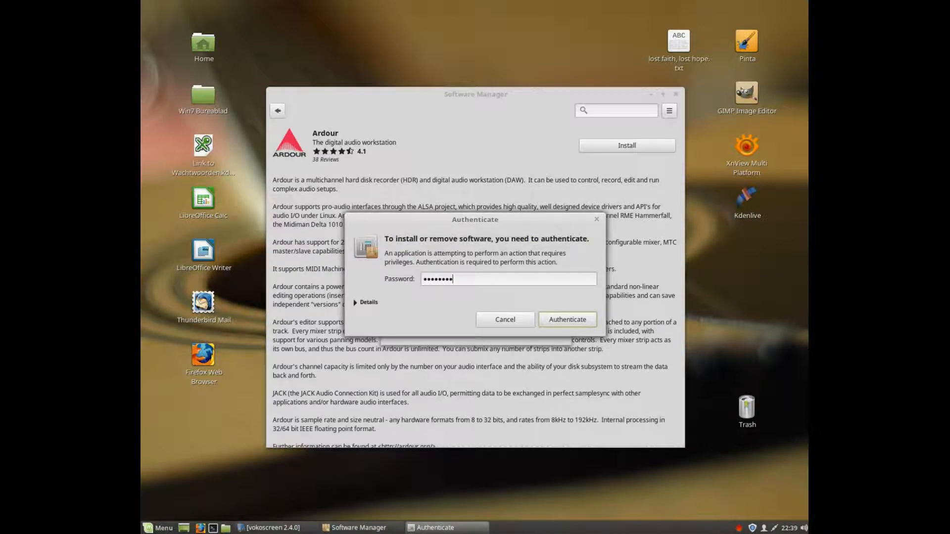
{"action": "left_click", "coordinate": [568, 319]}
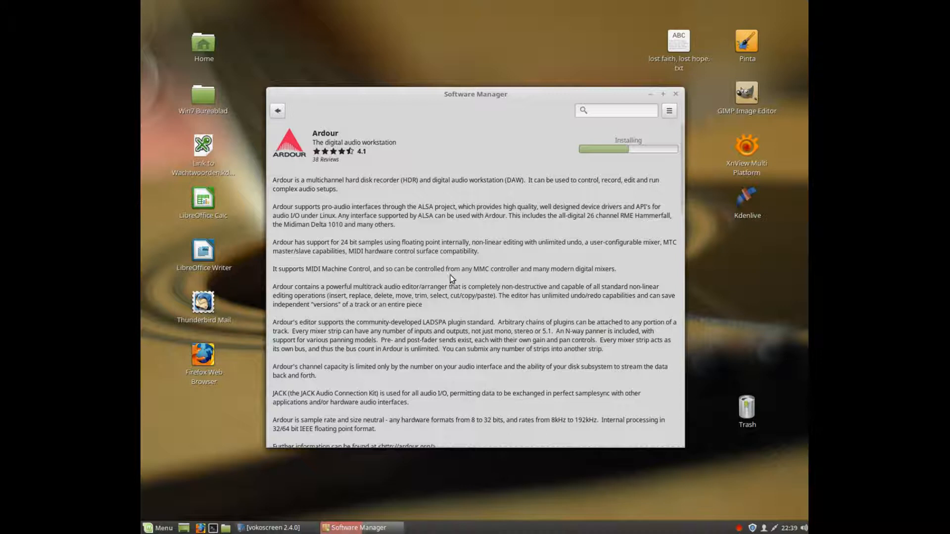
{"action": "mouse_move", "coordinate": [457, 311]}
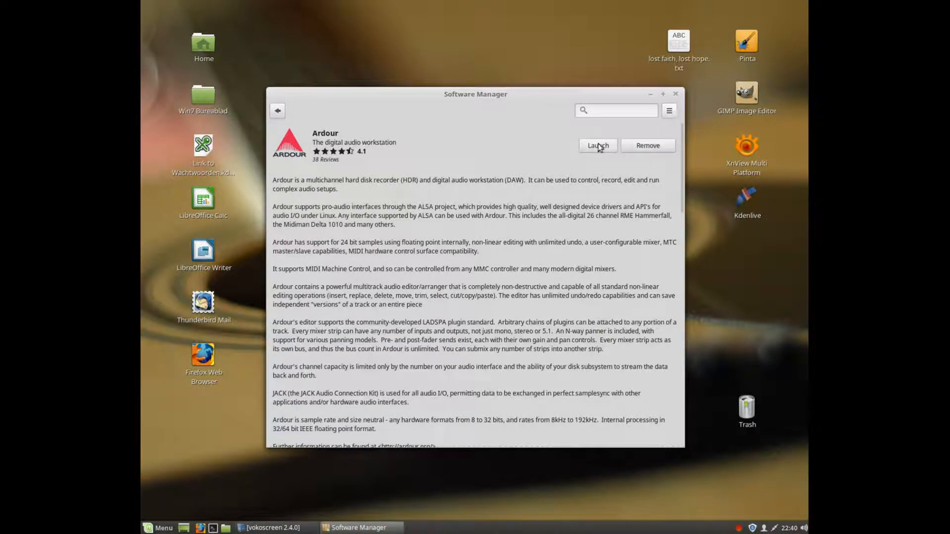
Launch Ardour and begin a new session named 'ardour test'.
{"action": "left_click", "coordinate": [597, 145]}
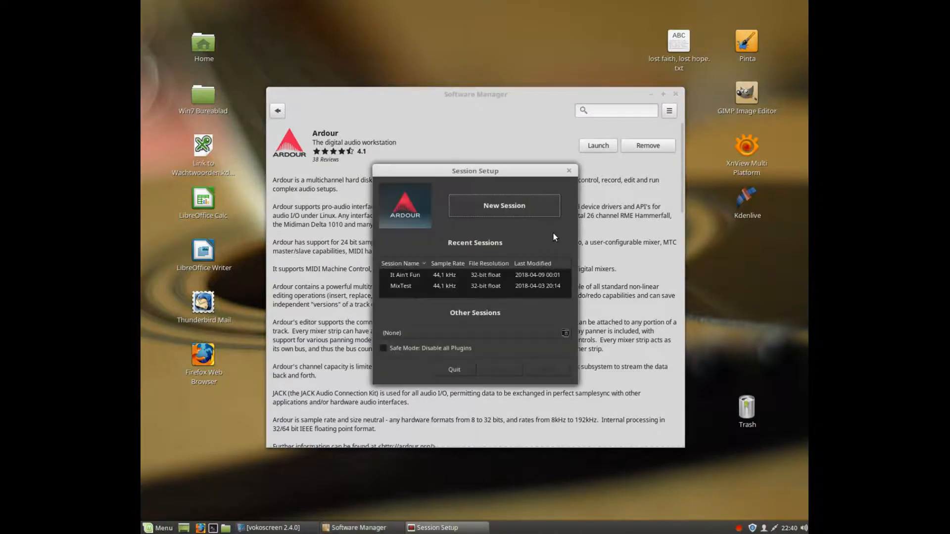
{"action": "mouse_move", "coordinate": [533, 339]}
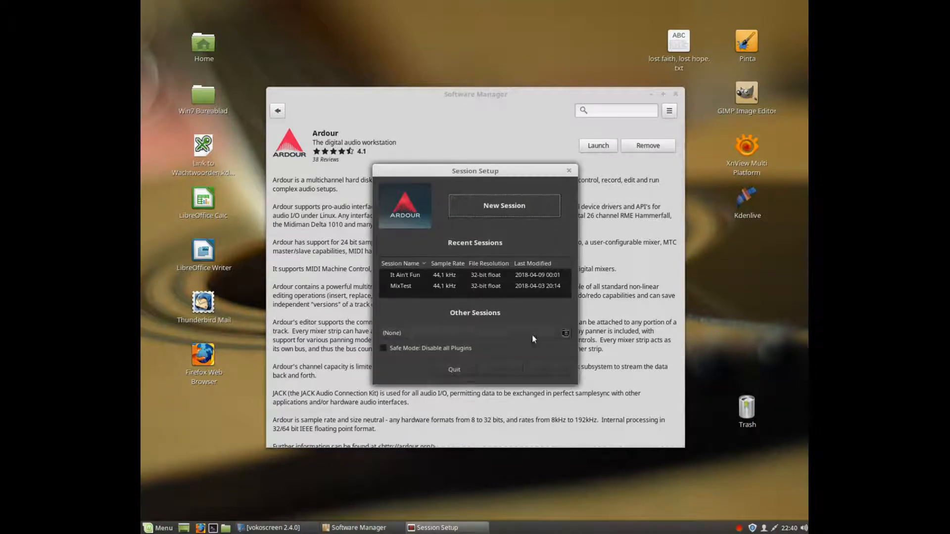
{"action": "mouse_move", "coordinate": [507, 212]}
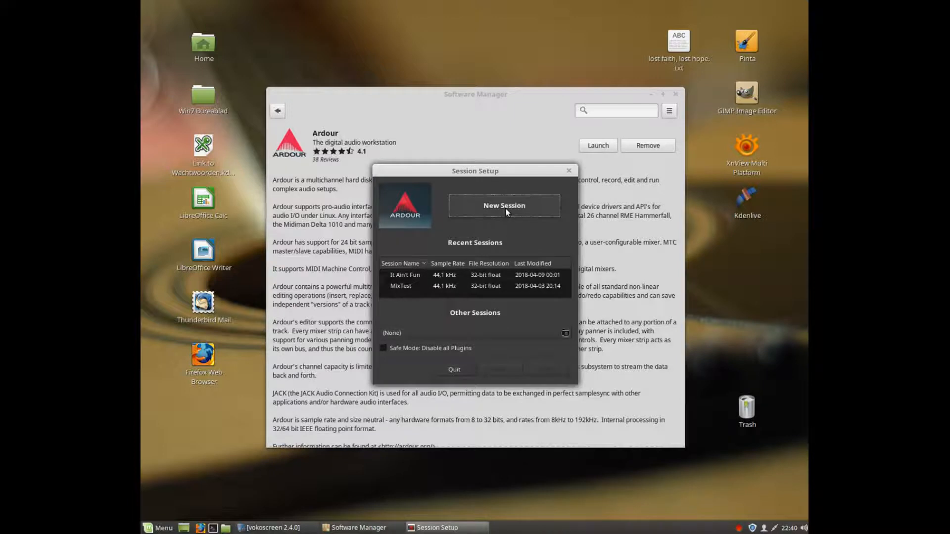
{"action": "left_click", "coordinate": [504, 206]}
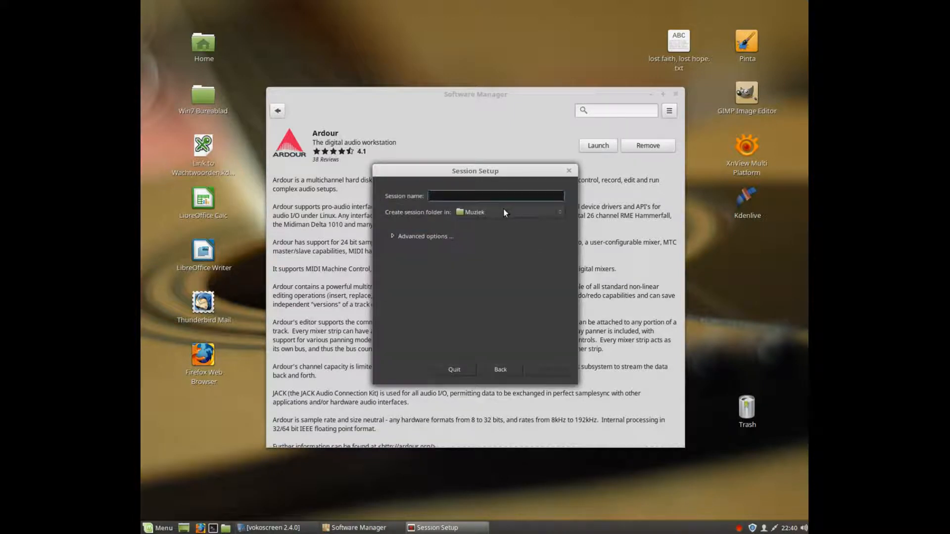
{"action": "left_click", "coordinate": [495, 196]}
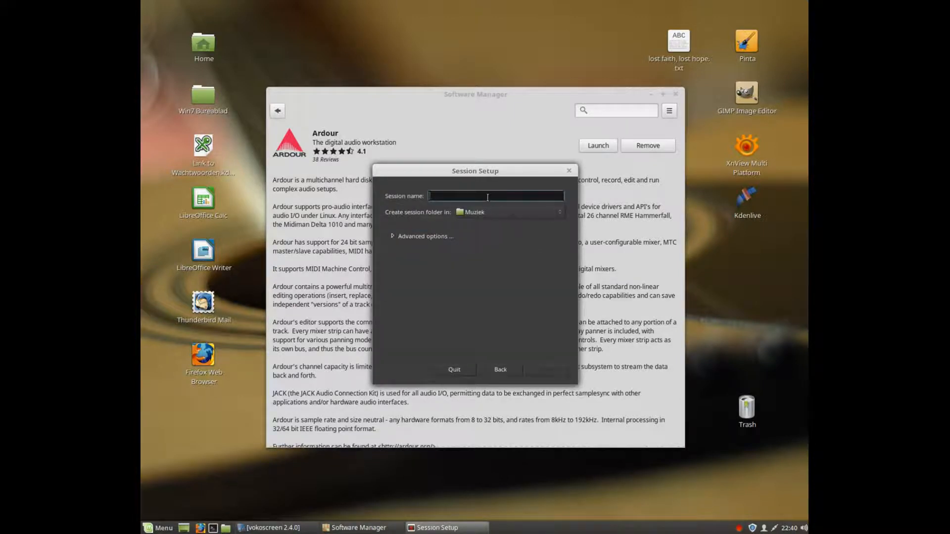
{"action": "type", "text": "ardour test"}
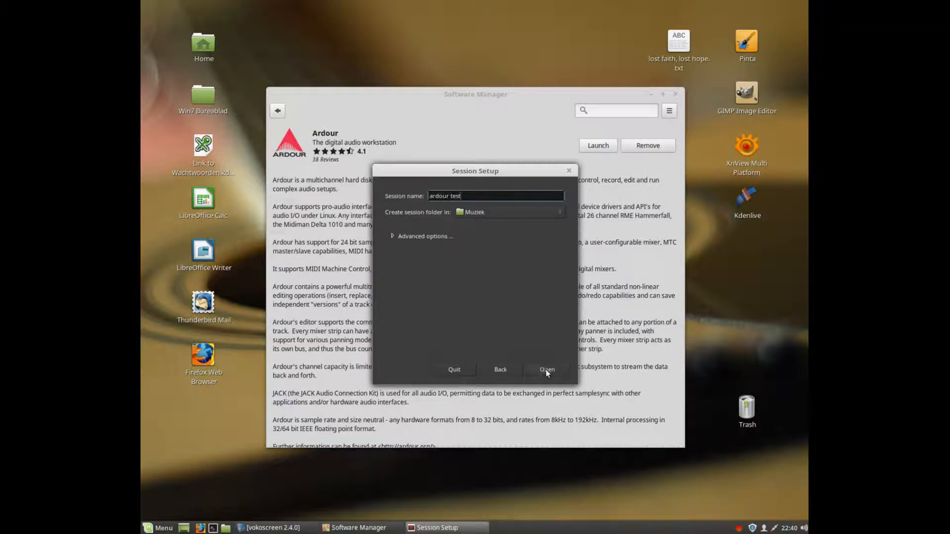
Create the session, switch the Audio System from ALSA to JACK, and confirm.
{"action": "left_click", "coordinate": [547, 370]}
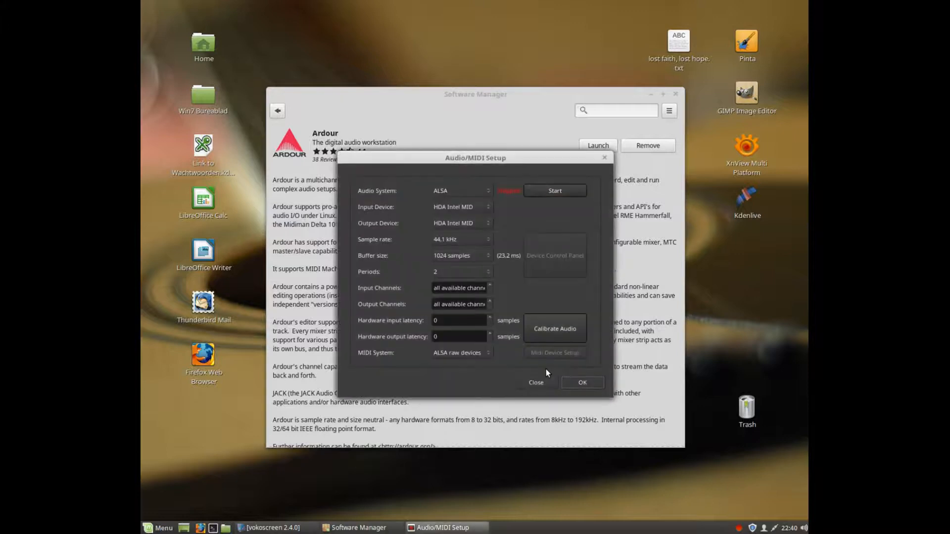
{"action": "left_click", "coordinate": [461, 191]}
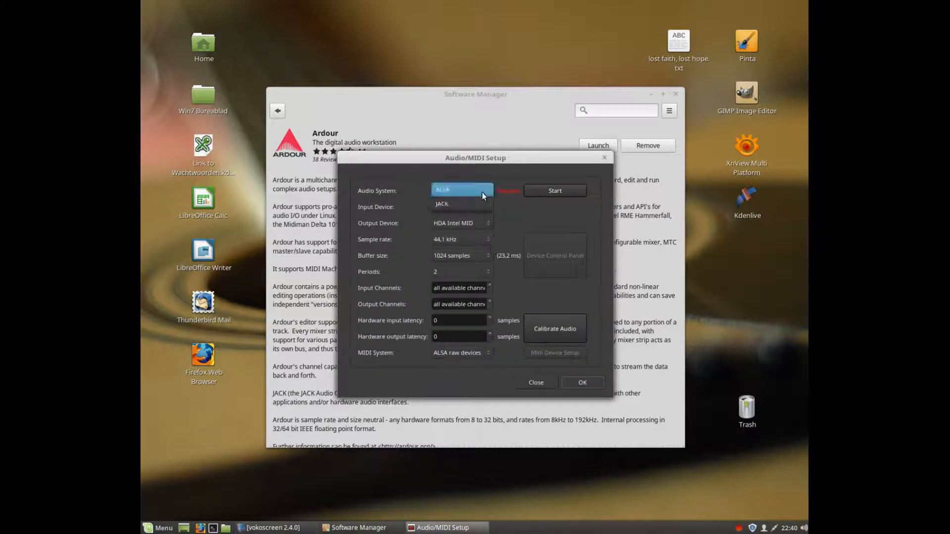
{"action": "left_click", "coordinate": [441, 203]}
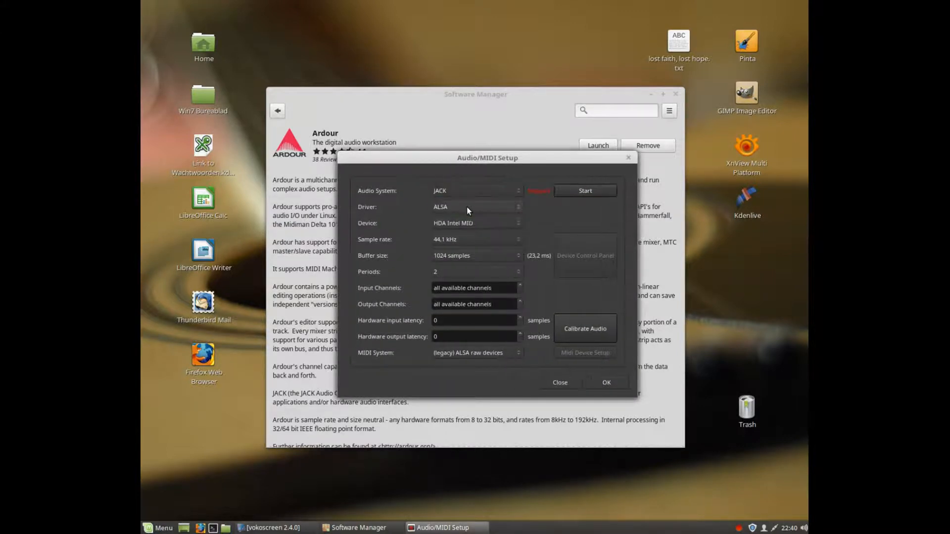
{"action": "mouse_move", "coordinate": [588, 376]}
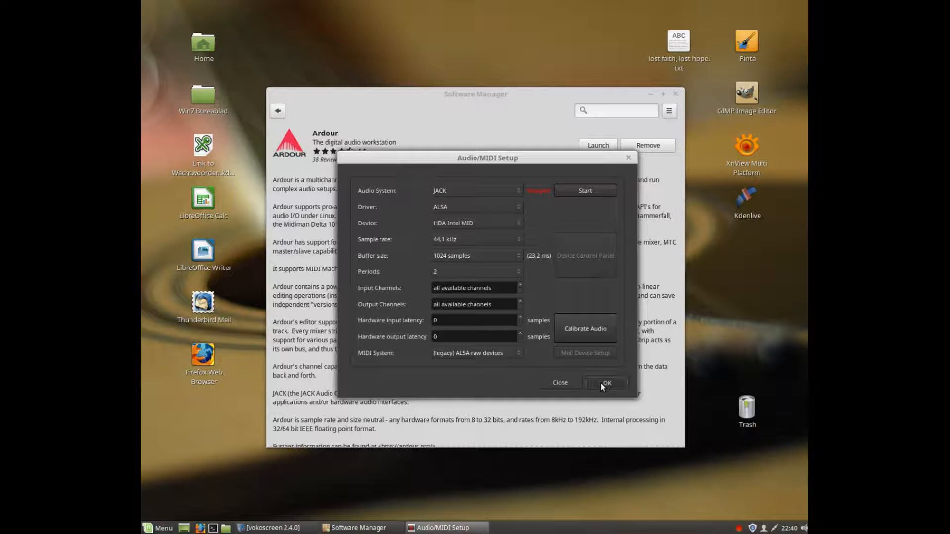
{"action": "left_click", "coordinate": [606, 383]}
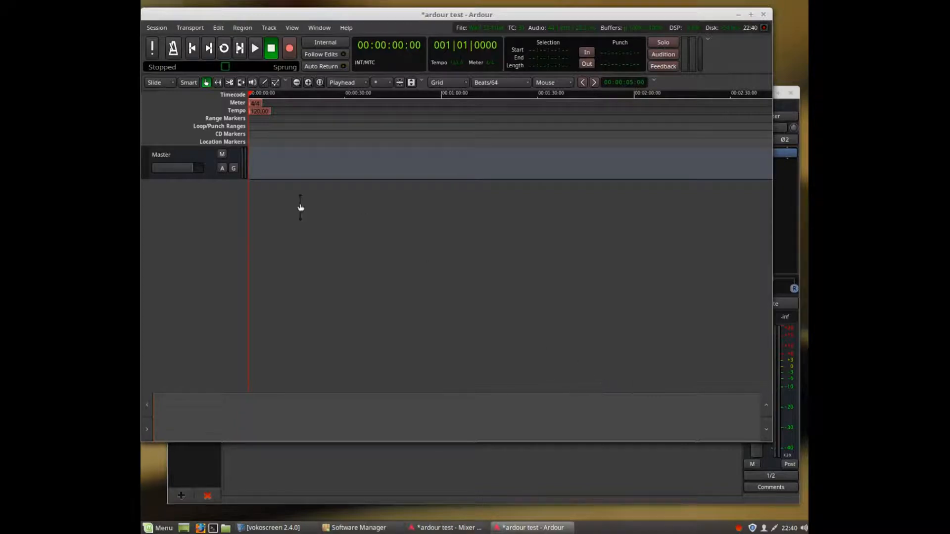
{"action": "mouse_move", "coordinate": [197, 204]}
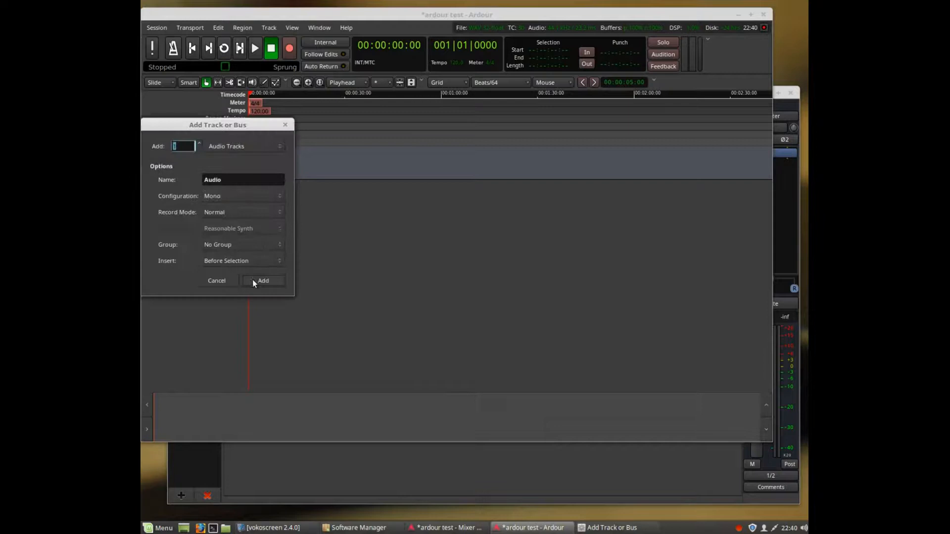
Add the mono 'Audio' track, then bring up the file manager on Muziek.
{"action": "left_click", "coordinate": [262, 281]}
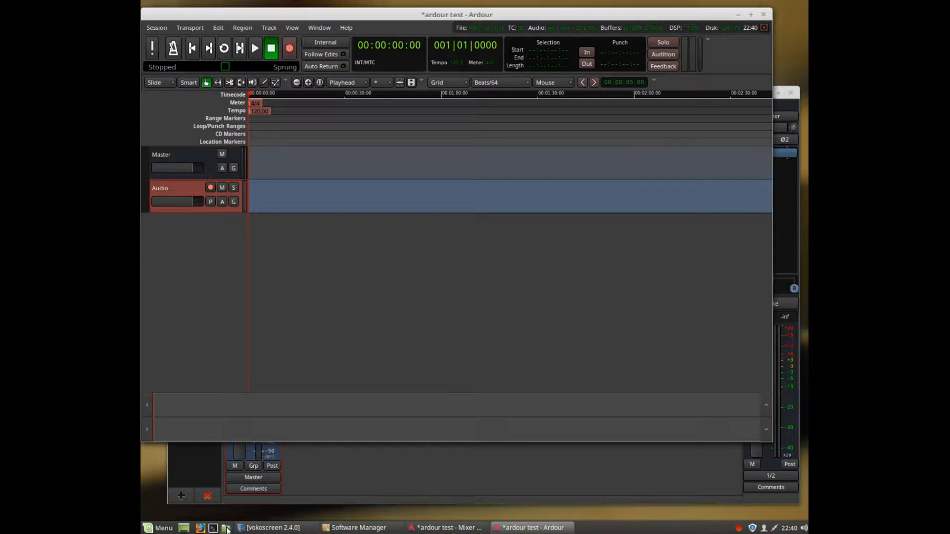
{"action": "left_click", "coordinate": [227, 527]}
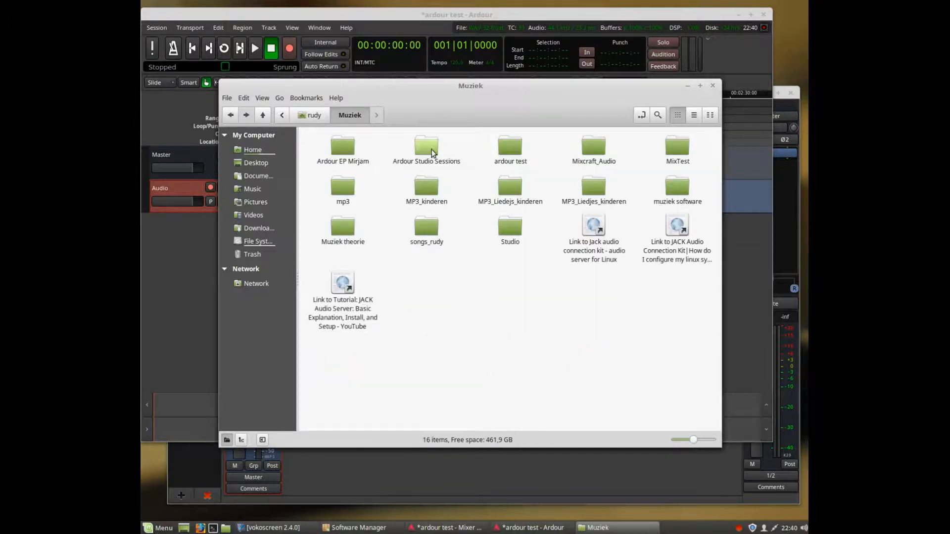
Drag the WAV from Ardour Studio Sessions > 17 for ever (demo) > export onto the Audio track.
{"action": "double_click", "coordinate": [427, 146]}
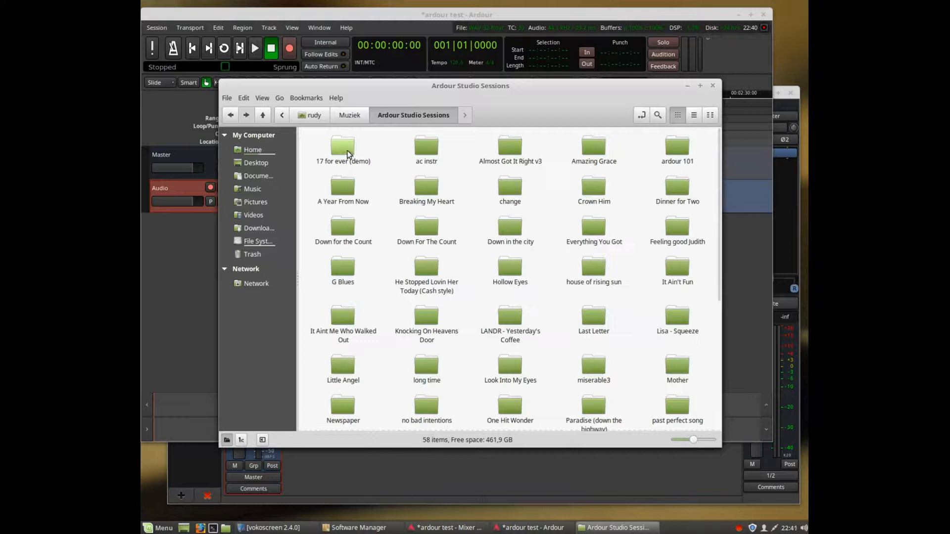
{"action": "double_click", "coordinate": [342, 146]}
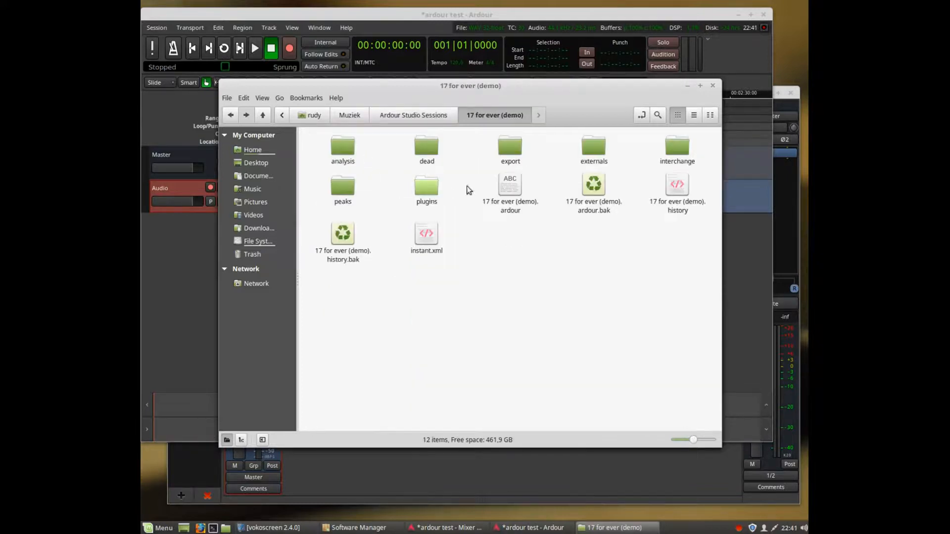
{"action": "double_click", "coordinate": [510, 149]}
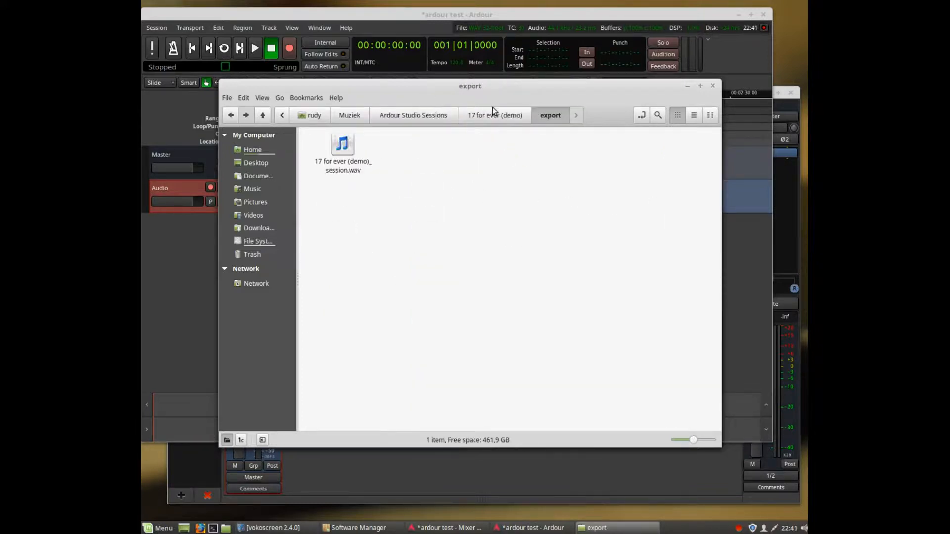
{"action": "left_click_drag", "start_coordinate": [470, 86], "coordinate": [612, 146]}
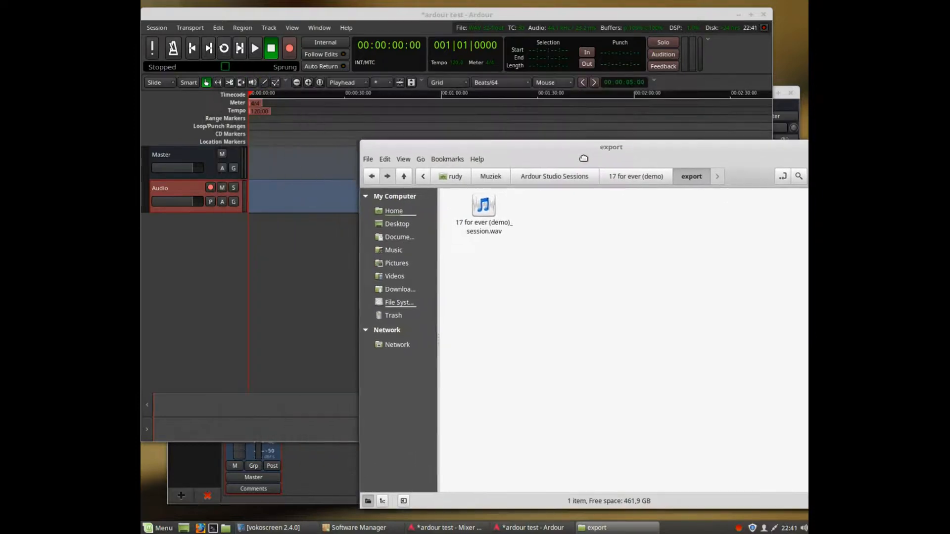
{"action": "left_click_drag", "start_coordinate": [483, 205], "coordinate": [273, 200]}
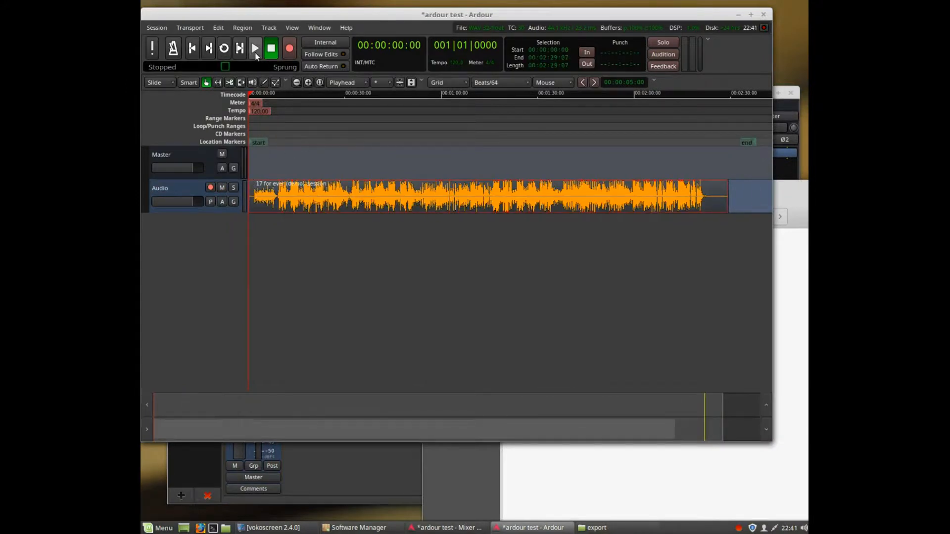
Play and stop the imported song, then close Software Manager.
{"action": "left_click", "coordinate": [255, 48]}
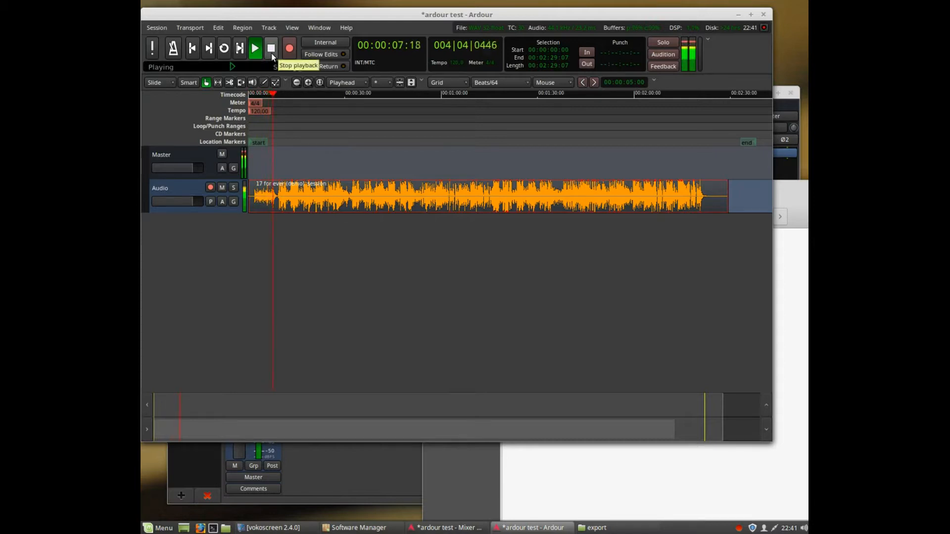
{"action": "left_click", "coordinate": [270, 48]}
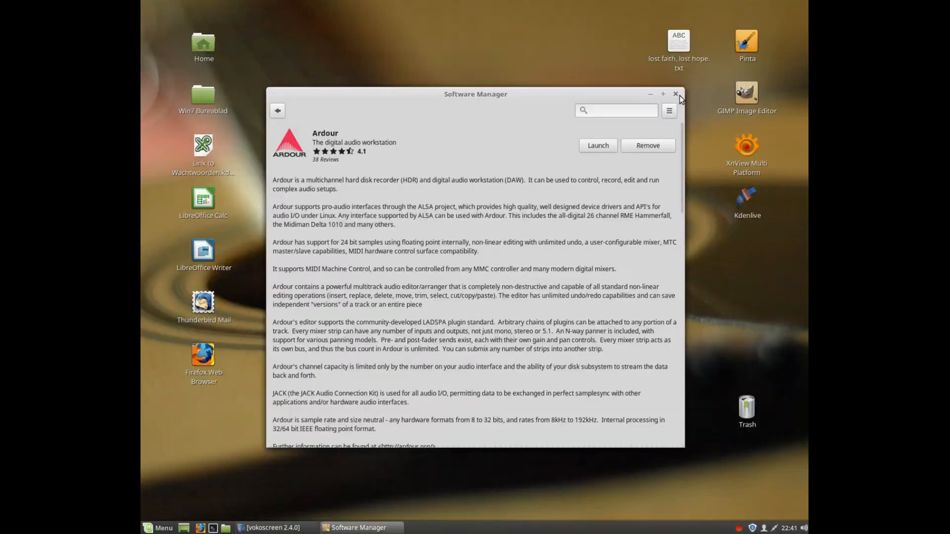
{"action": "left_click", "coordinate": [674, 94]}
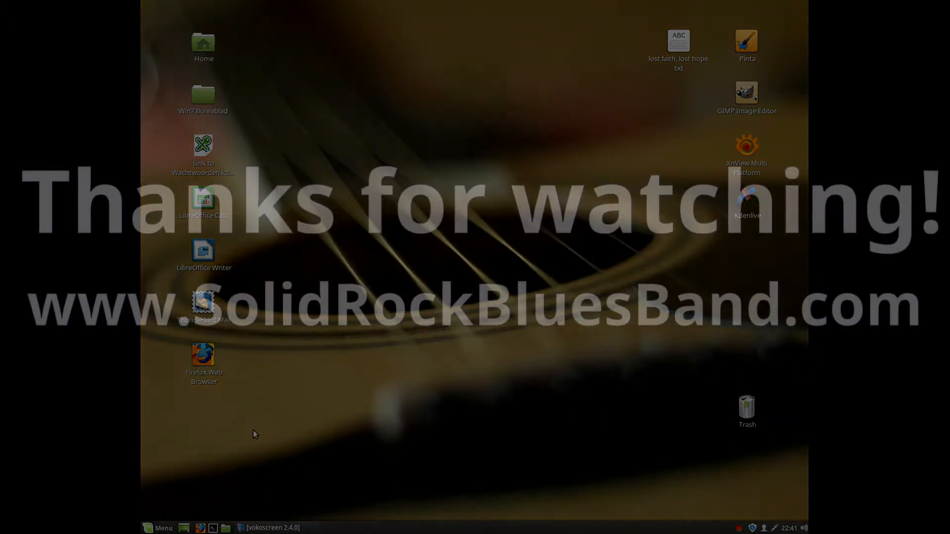